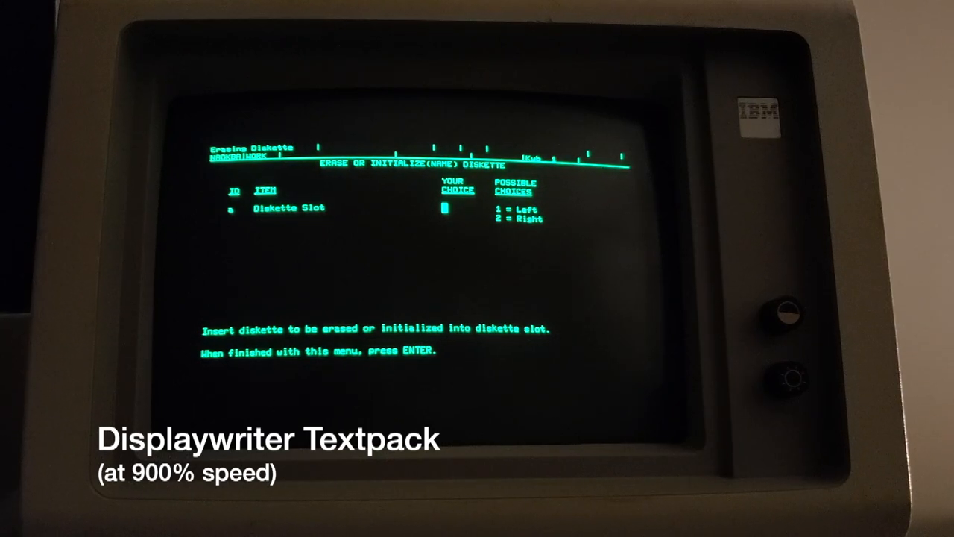
# Start a new document and type 'Hello World!' followed by a 'Test test test' line.
pyautogui.press('enter')
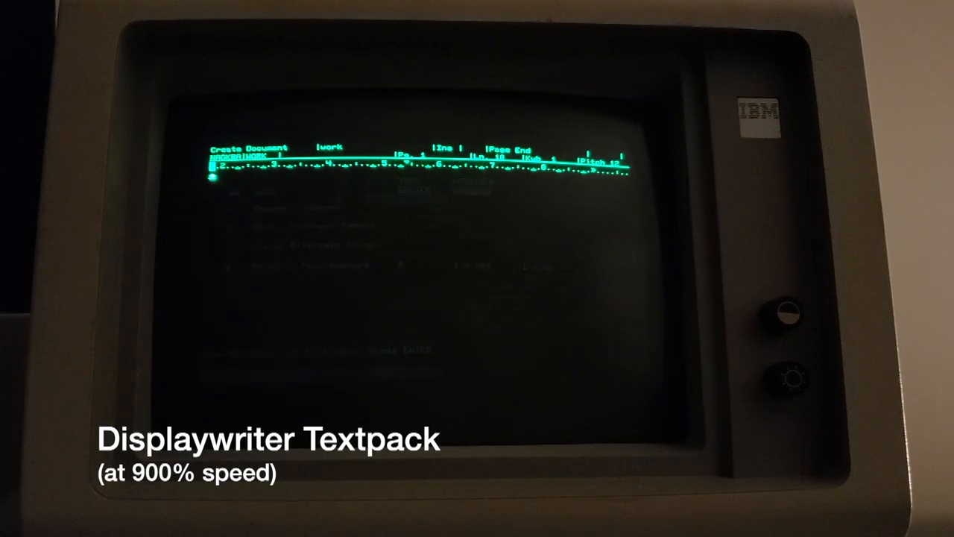
pyautogui.write('Hello World!')
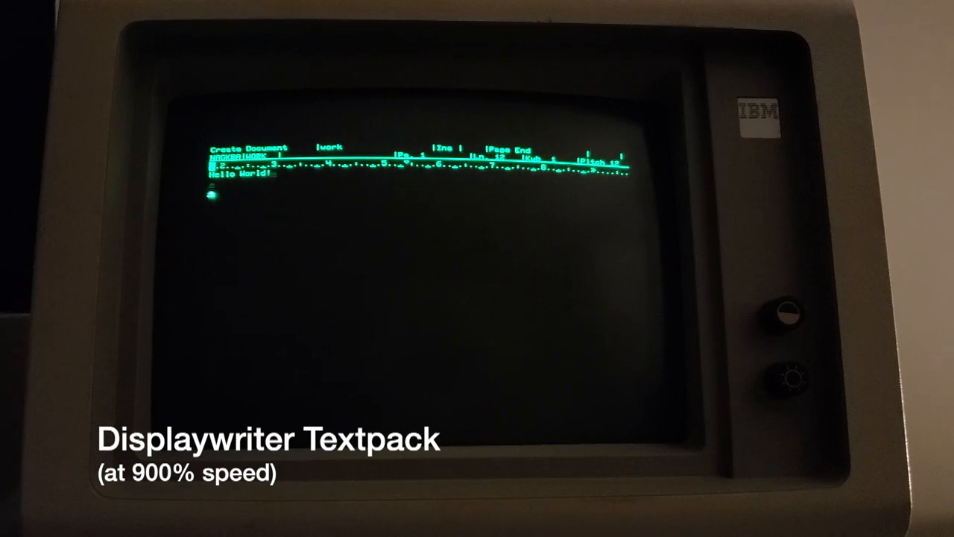
pyautogui.write('Test')
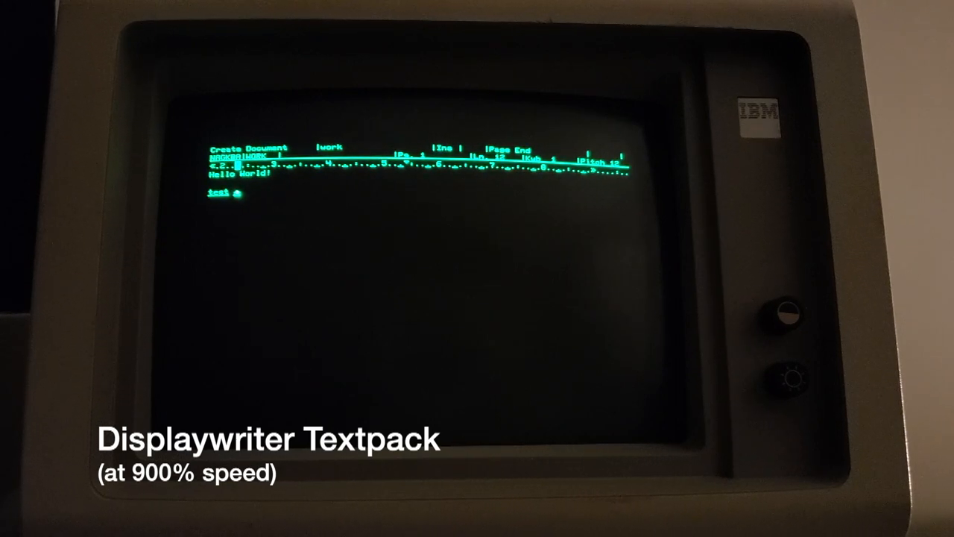
pyautogui.write('test test')
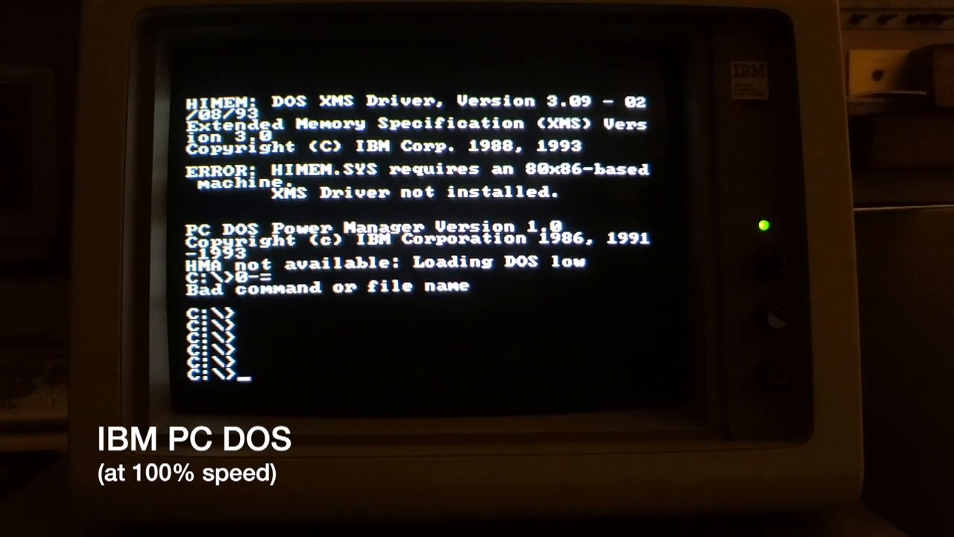
# Change into the MSK314 directory with CD and enter the ROUND4 launch command.
pyautogui.write('CD')
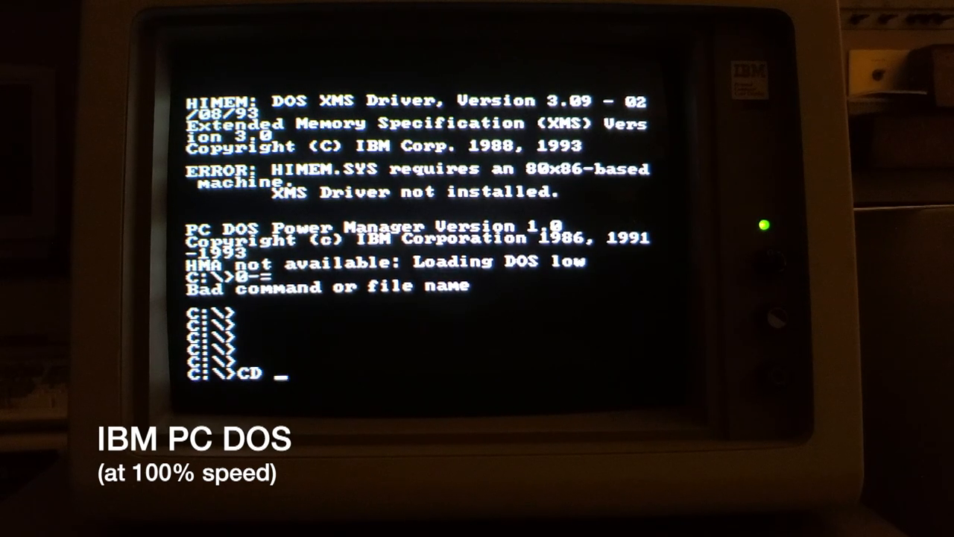
pyautogui.write('MS')
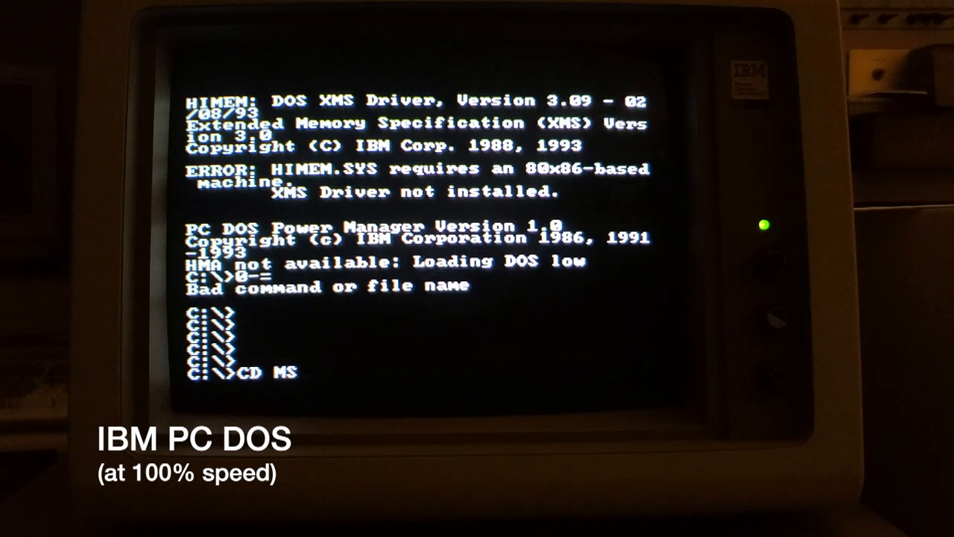
pyautogui.write('K314')
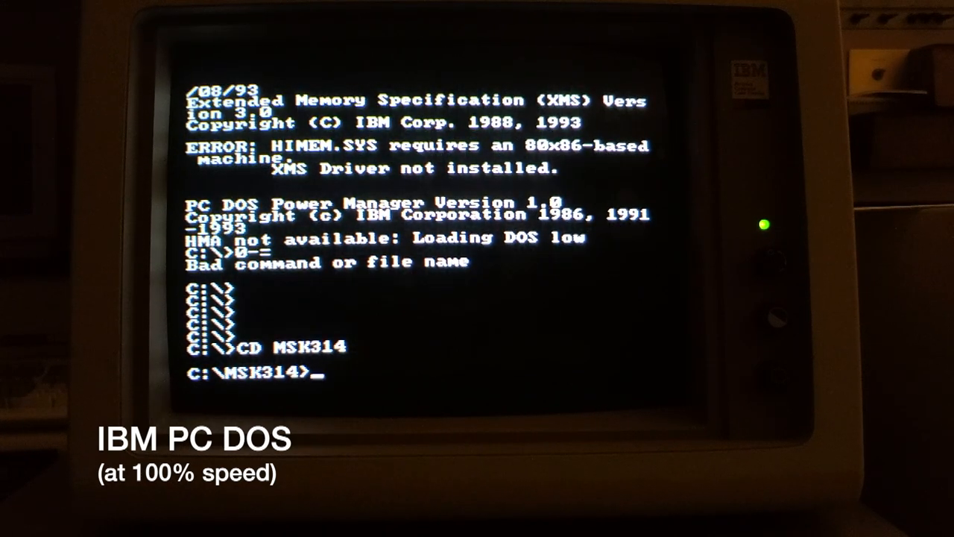
pyautogui.write('ROU')
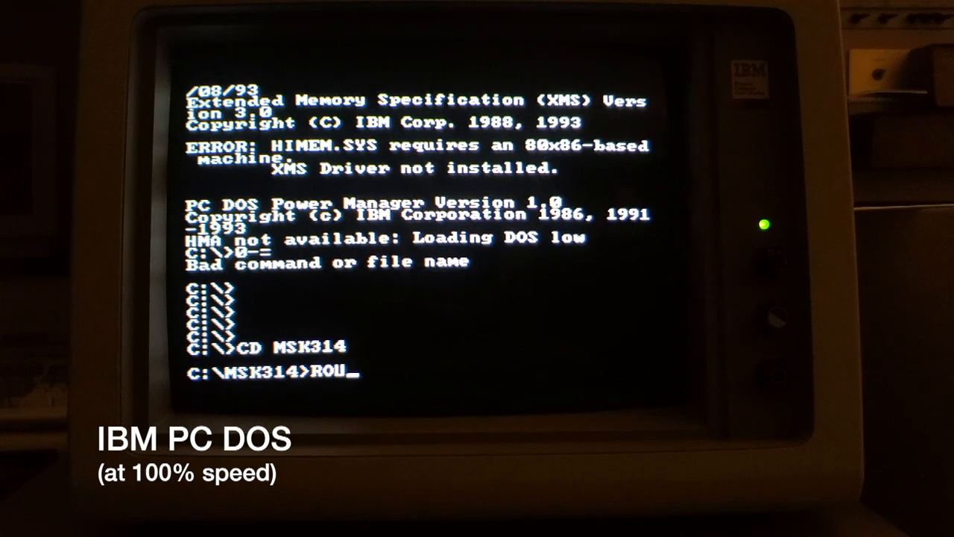
pyautogui.write('ND4')
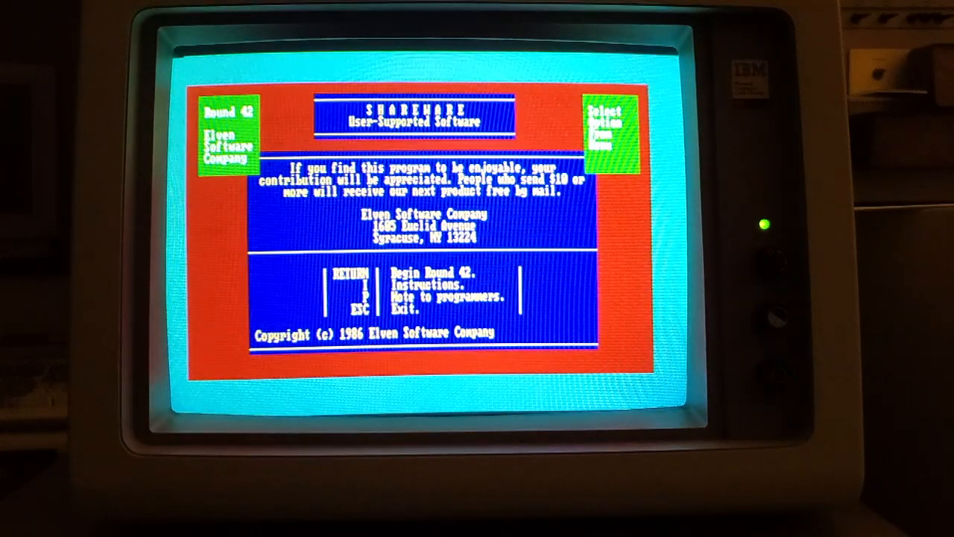
# Dismiss the Round 42 shareware title screen to reach the brick playfield.
pyautogui.press('Return')
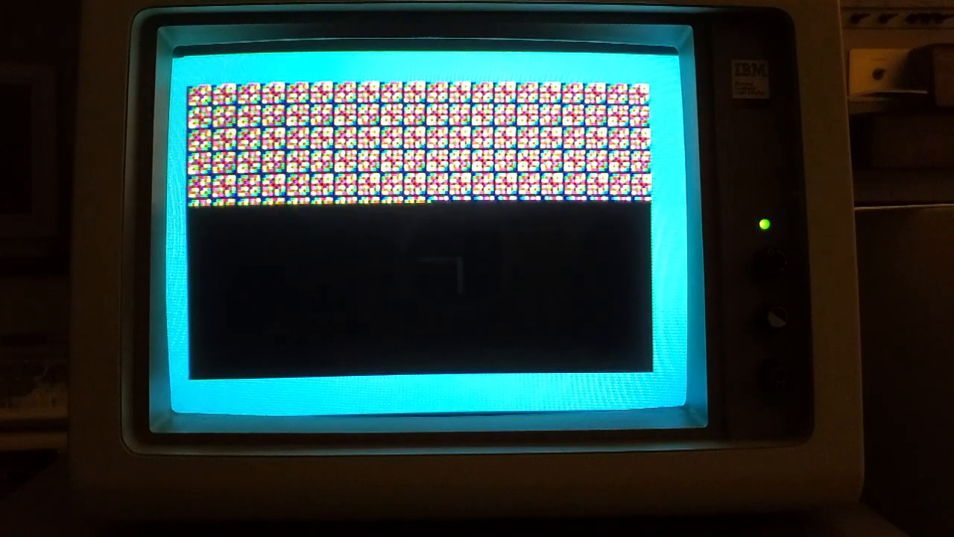